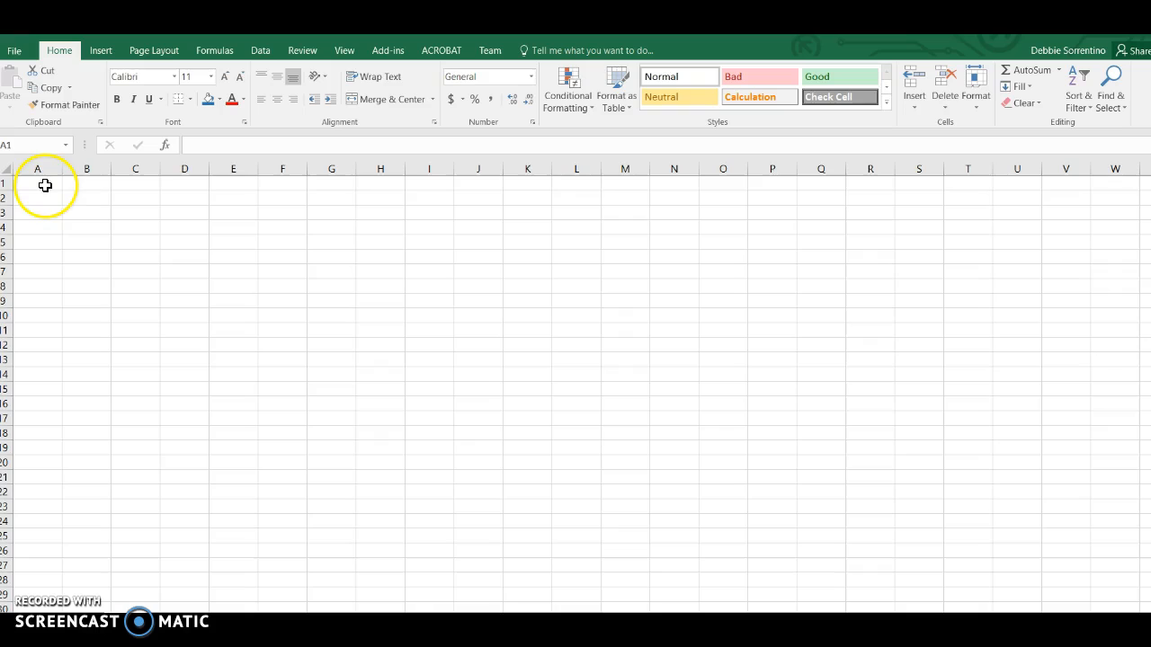
Enter the number 12 in cell A1.
{"action": "left_click", "coordinate": [37, 183]}
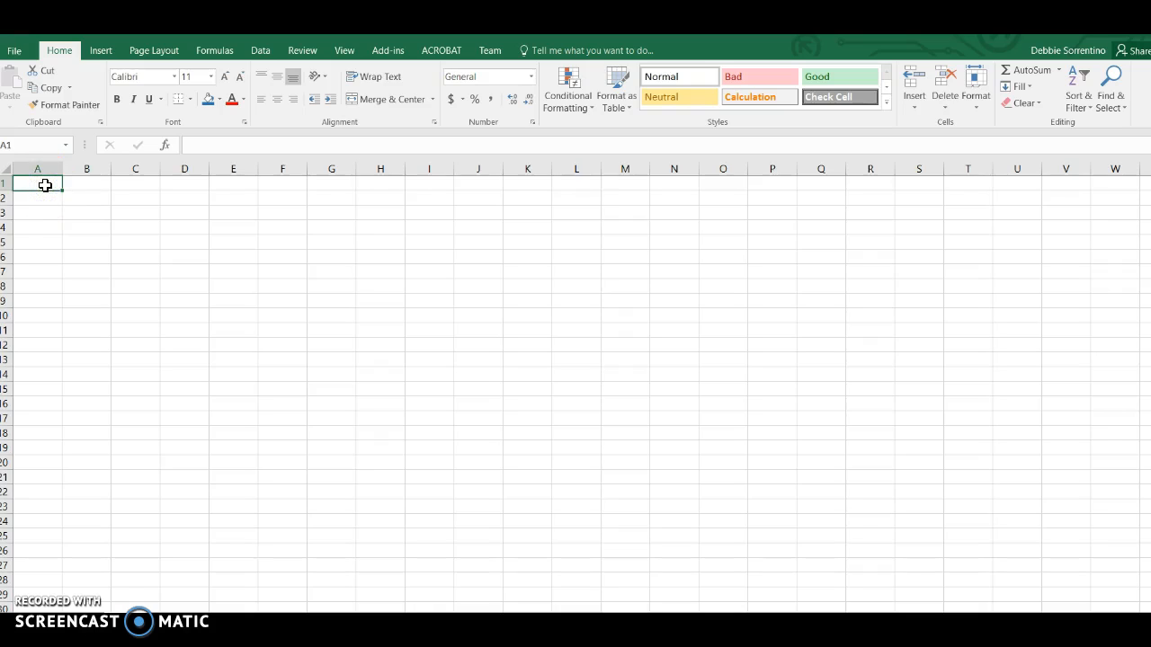
{"action": "type", "text": "12"}
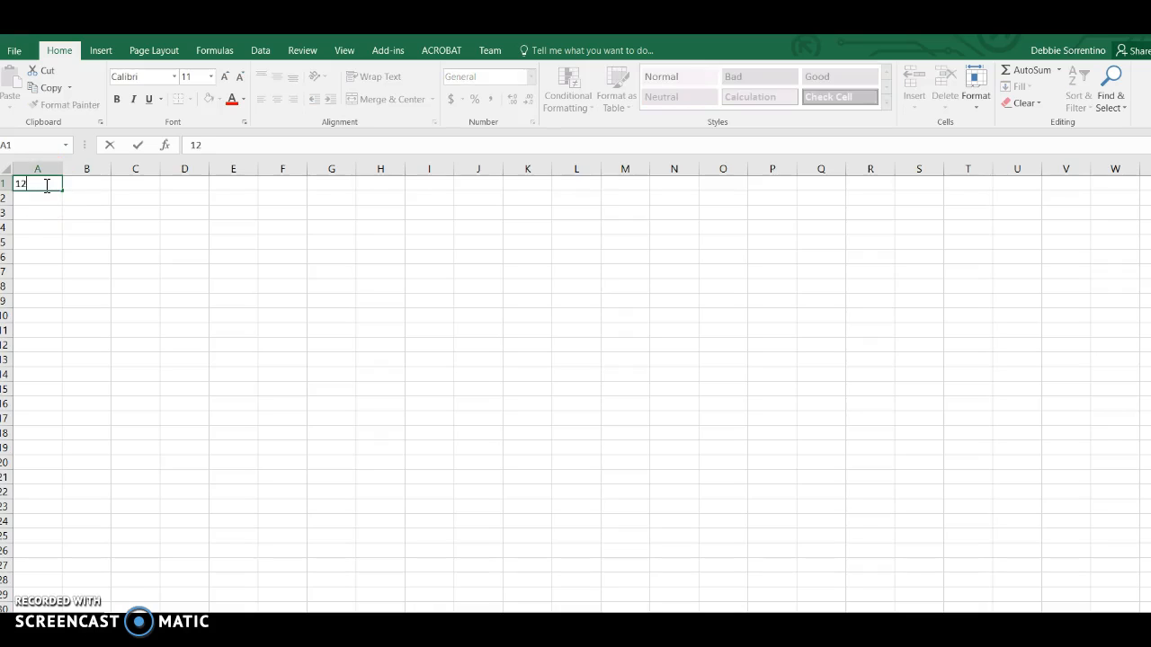
{"action": "key", "text": "enter"}
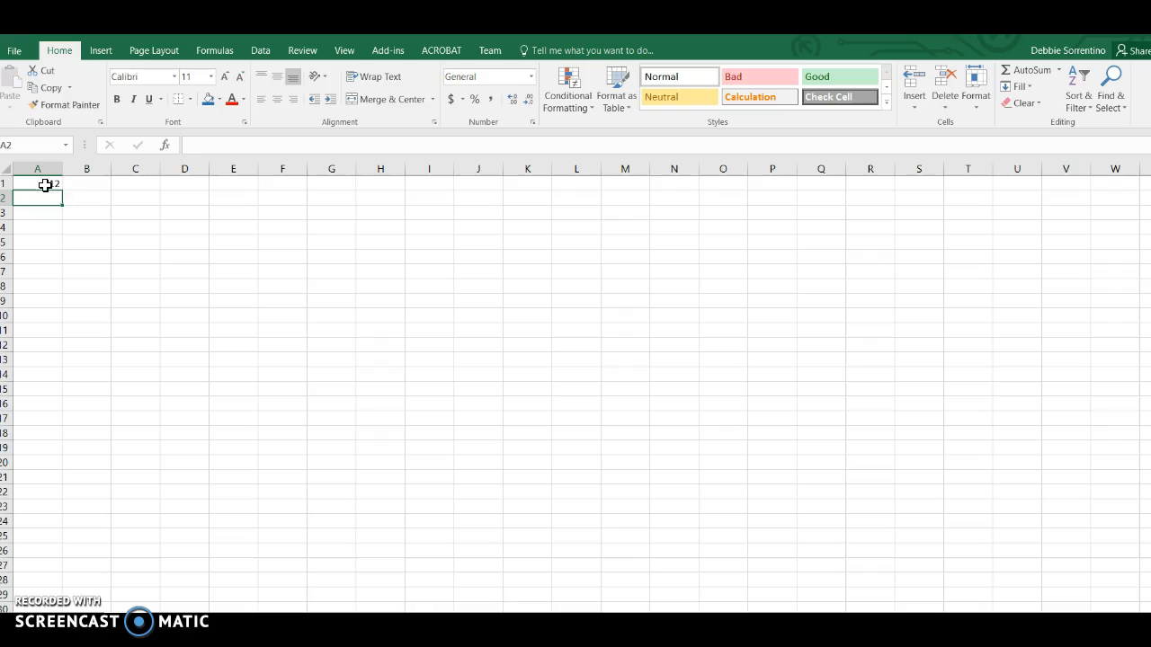
Enter the word hello in cell A2 below it.
{"action": "left_click", "coordinate": [37, 183]}
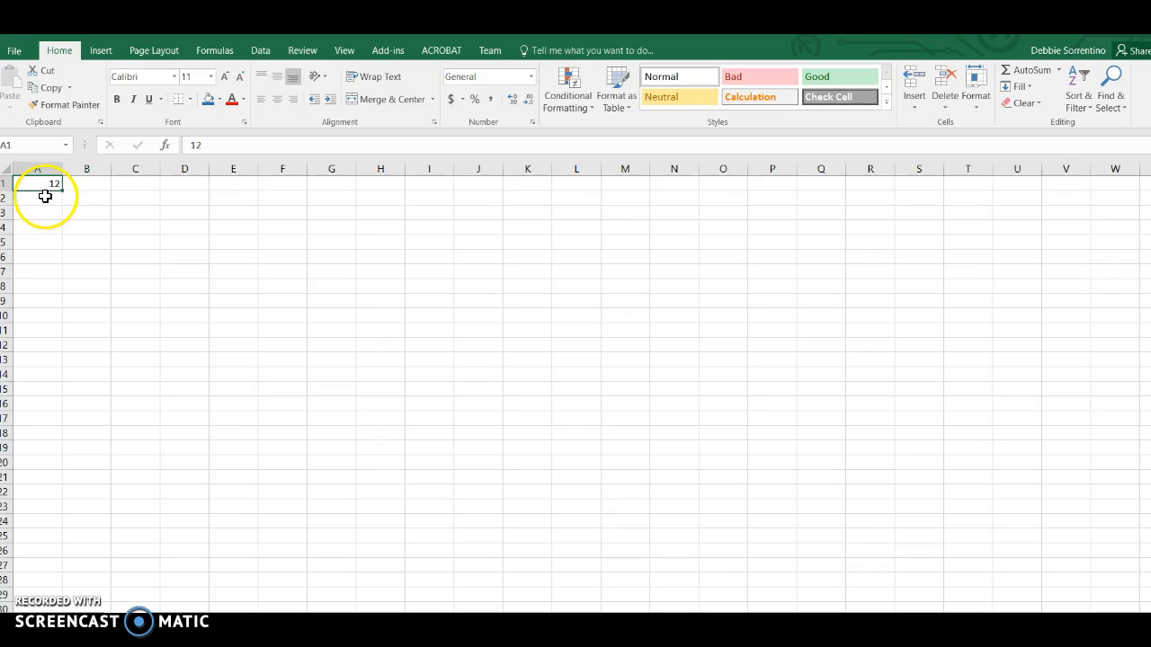
{"action": "key", "text": "Delete"}
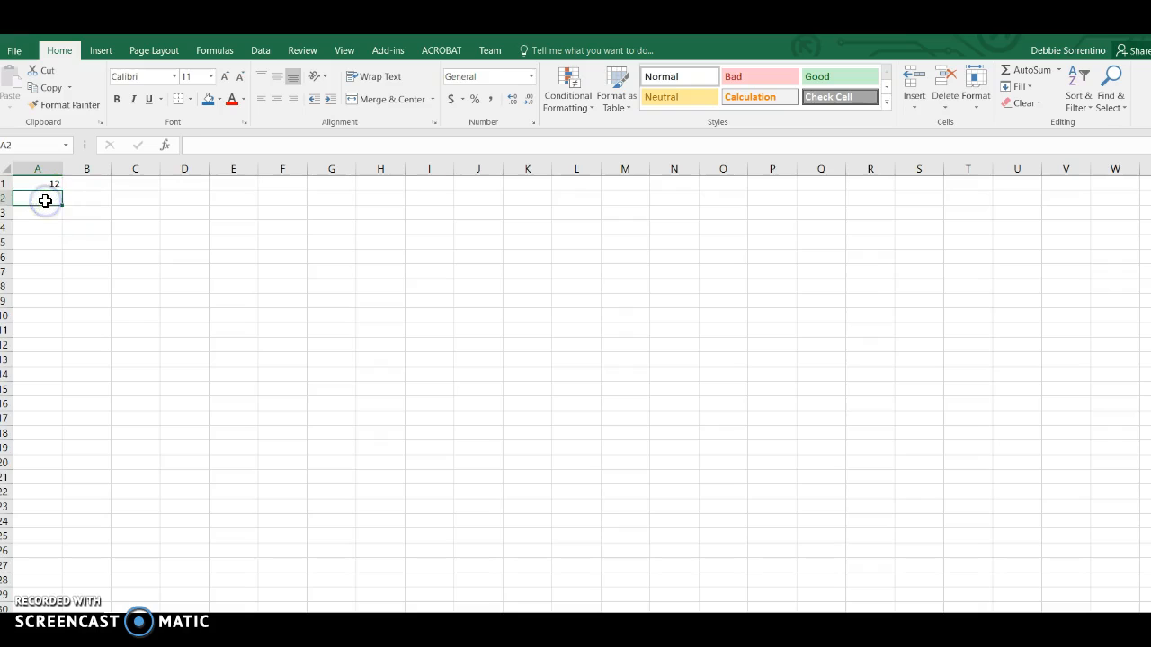
{"action": "type", "text": "hell"}
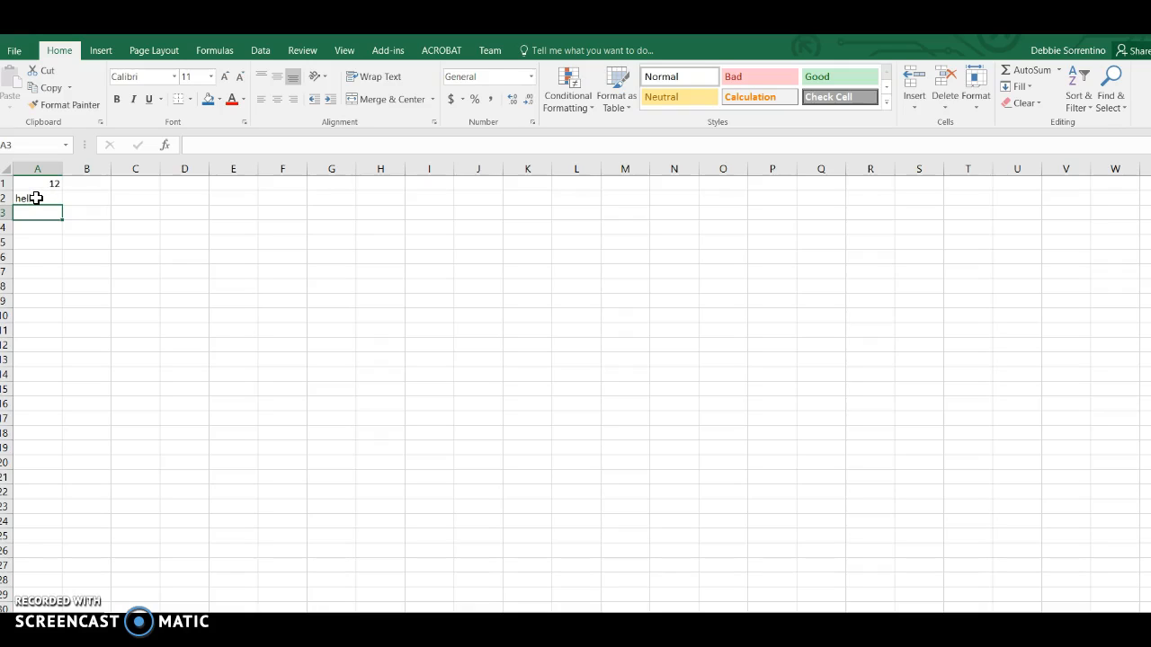
{"action": "left_click", "coordinate": [37, 198]}
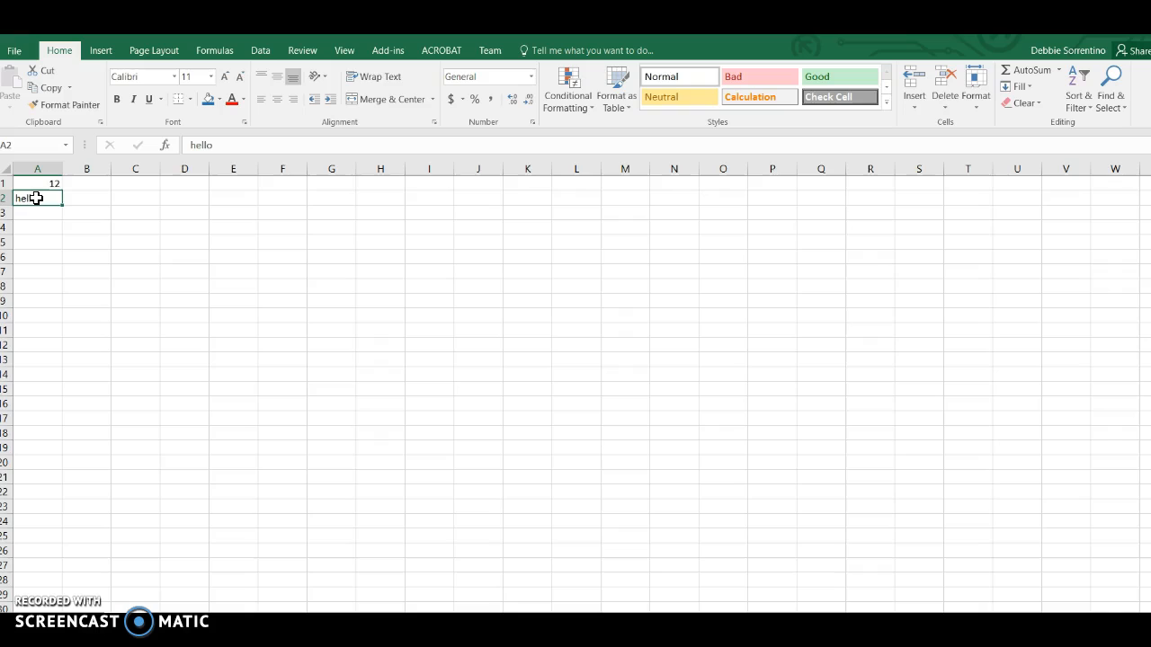
Right-align the 12 in cell A1 after briefly trying centre alignment.
{"action": "left_click", "coordinate": [37, 183]}
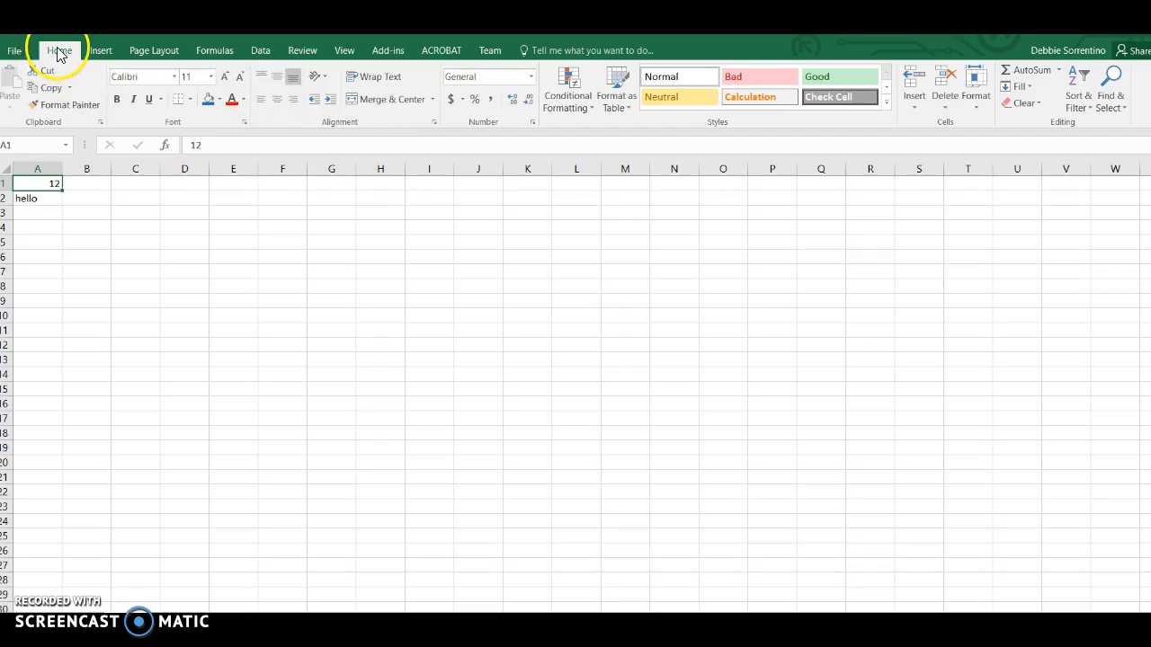
{"action": "mouse_move", "coordinate": [261, 99]}
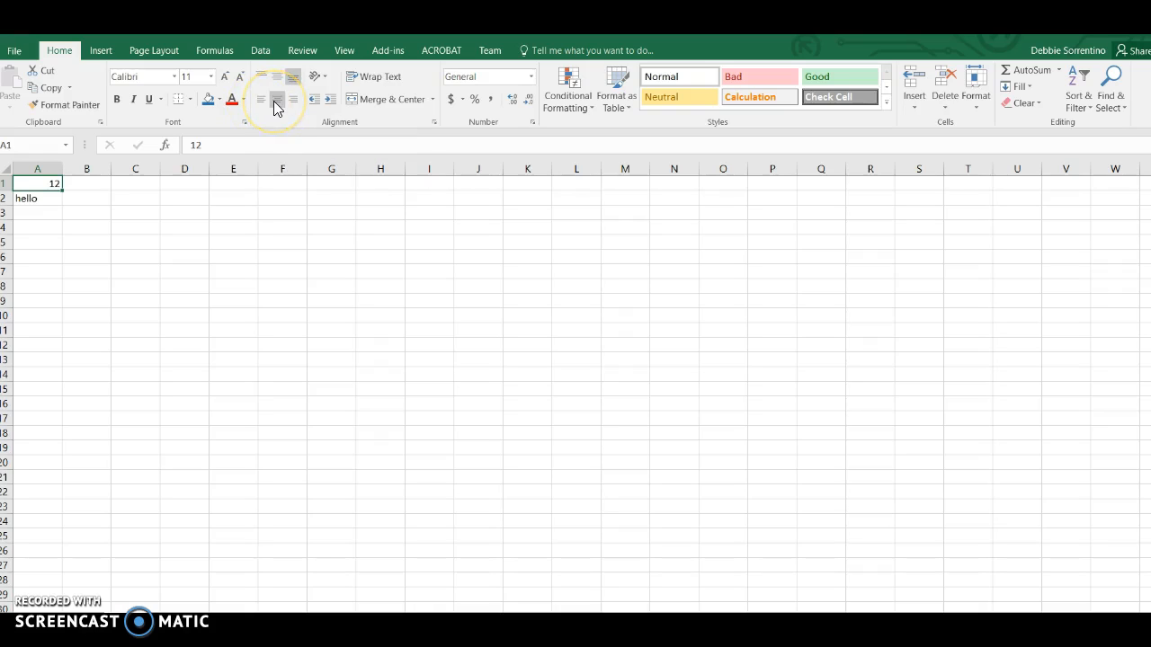
{"action": "mouse_move", "coordinate": [294, 99]}
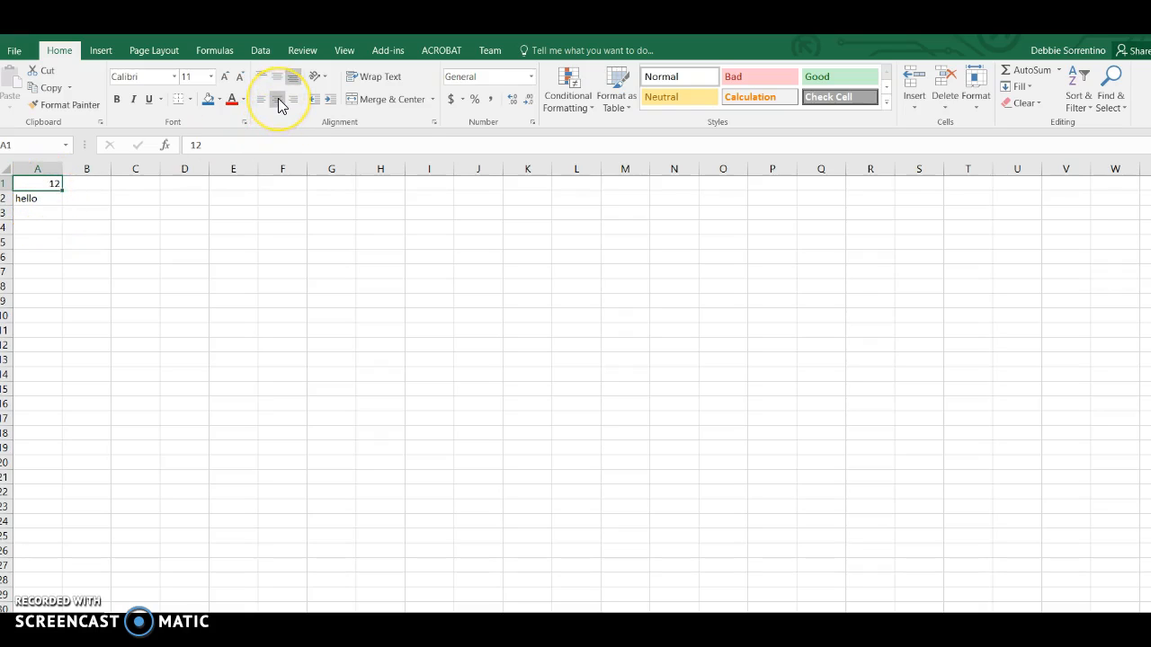
{"action": "left_click", "coordinate": [277, 99]}
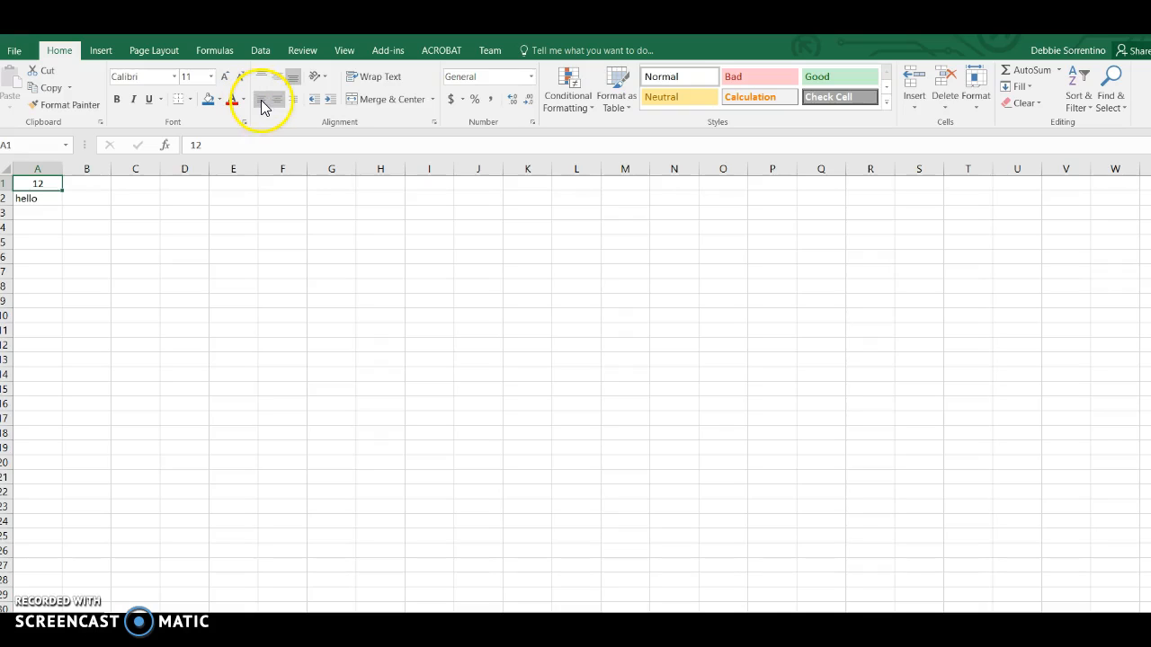
{"action": "left_click", "coordinate": [268, 99]}
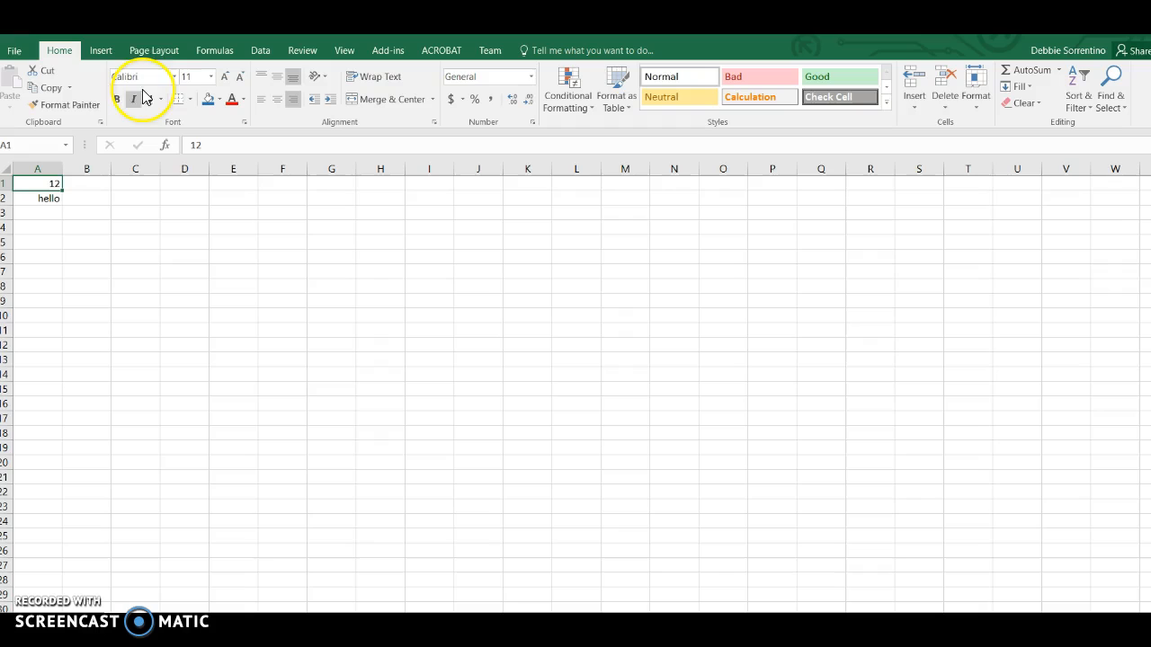
{"action": "mouse_move", "coordinate": [144, 77]}
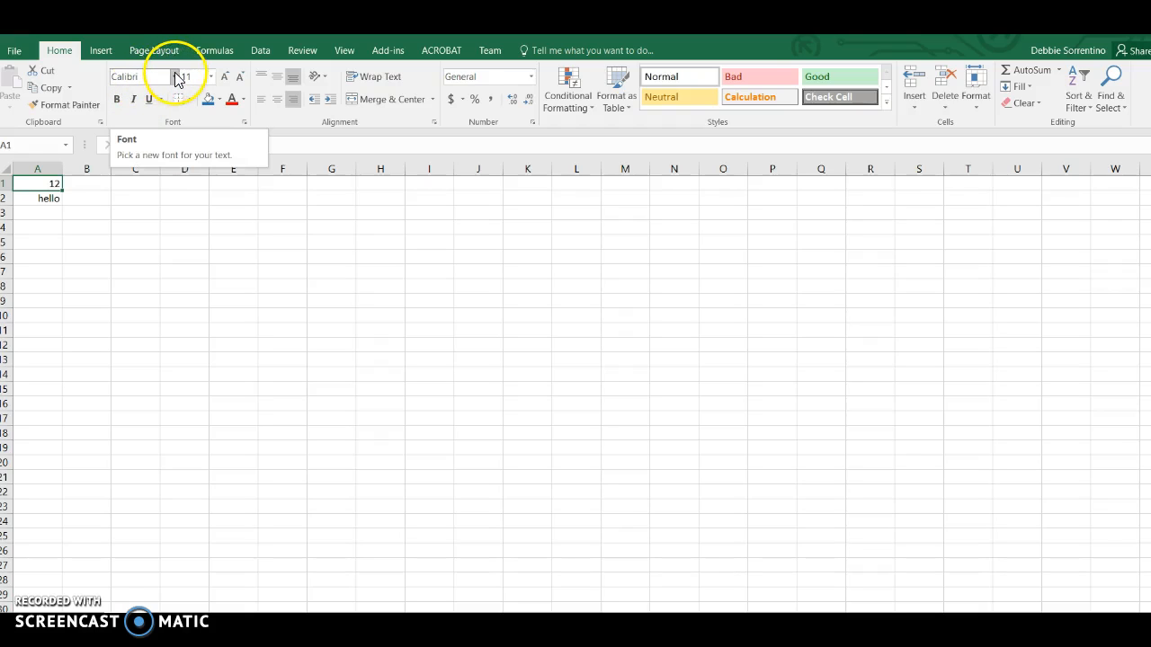
{"action": "mouse_move", "coordinate": [184, 77]}
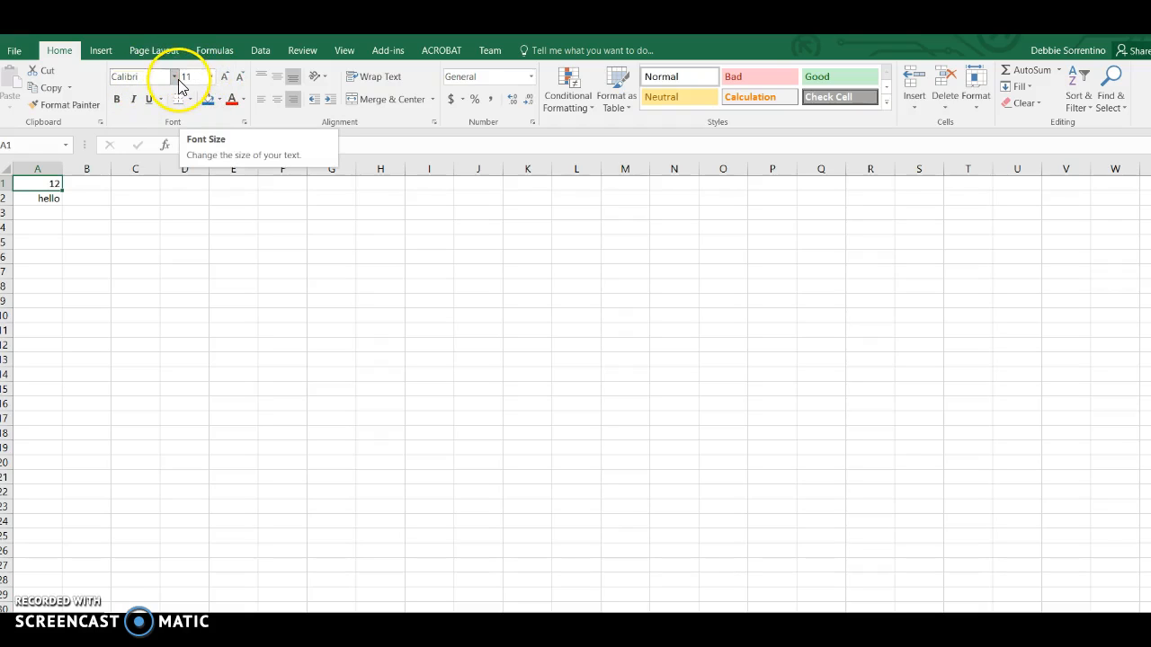
Apply the Arial font to cell A1 and underline hello in A2.
{"action": "left_click", "coordinate": [173, 76]}
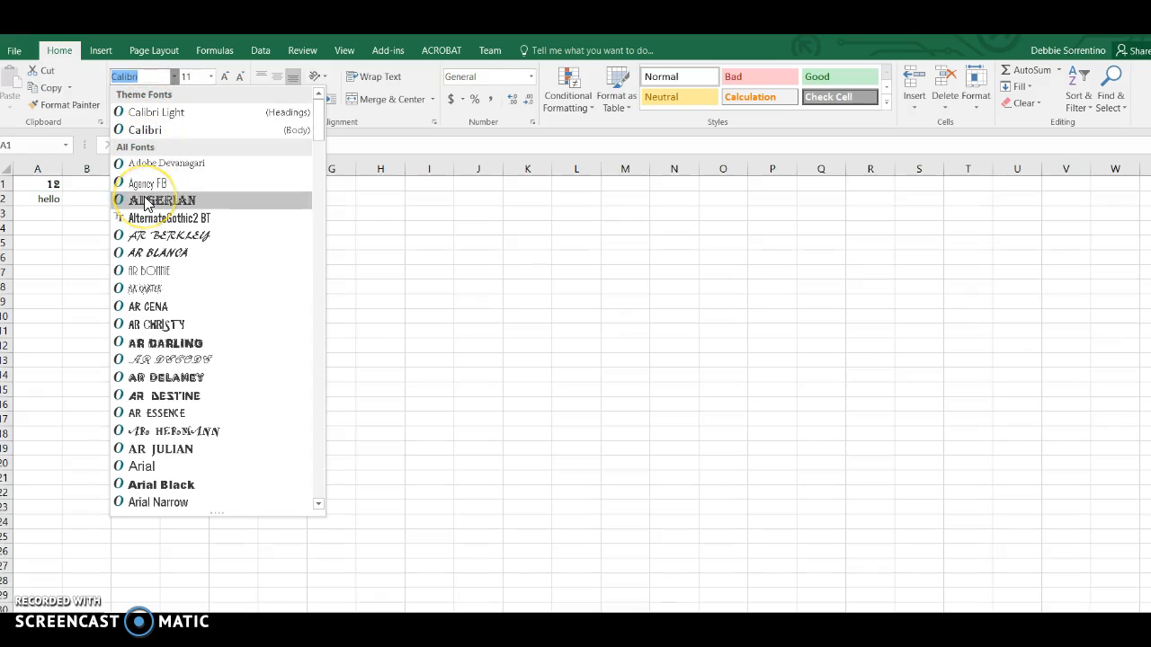
{"action": "scroll", "scroll_direction": "down", "scroll_amount": 3}
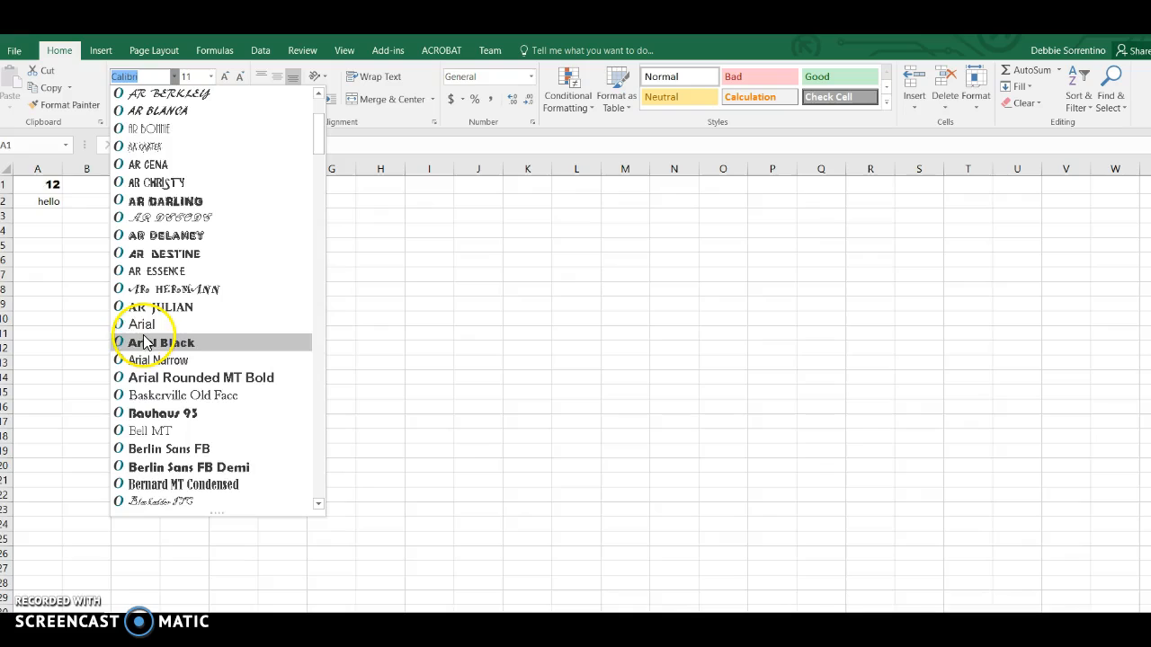
{"action": "left_click", "coordinate": [142, 323]}
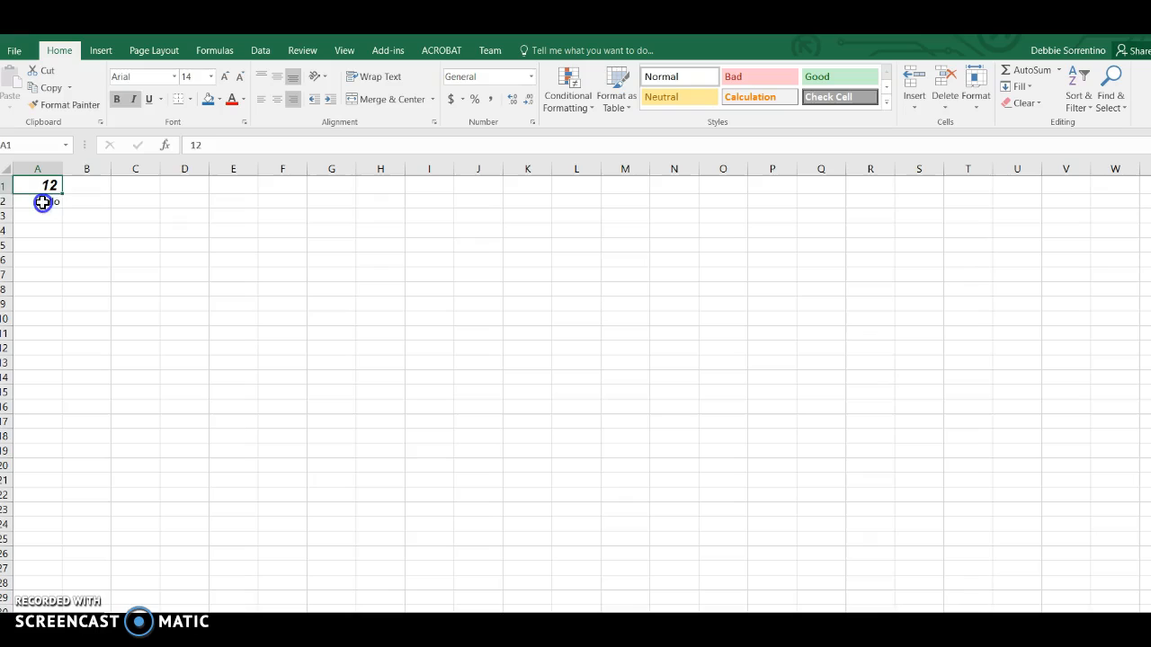
{"action": "type", "text": "hello"}
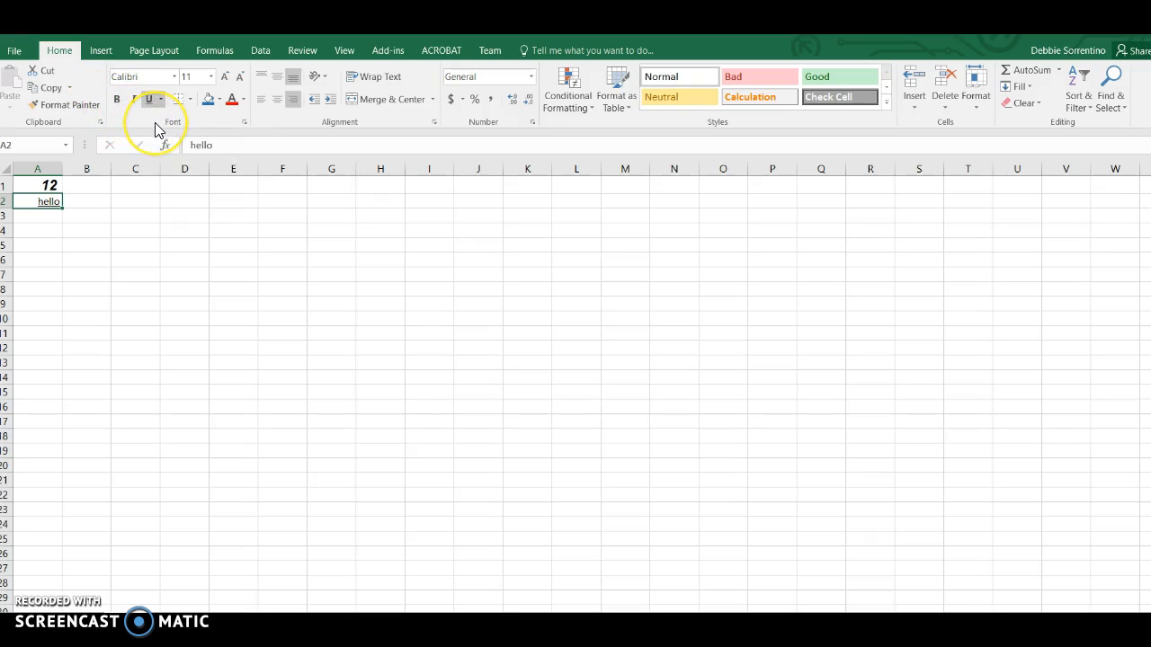
{"action": "left_click", "coordinate": [149, 99]}
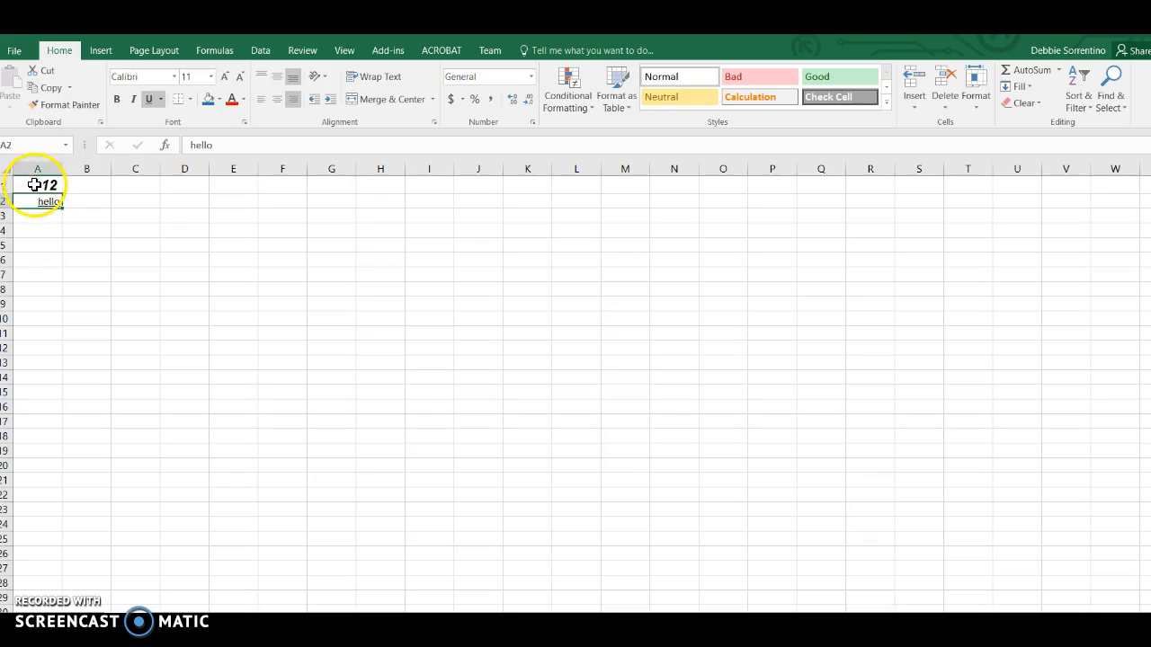
Fill the hello cell with orange from the Fill Color palette, then reselect A1.
{"action": "left_click", "coordinate": [37, 185]}
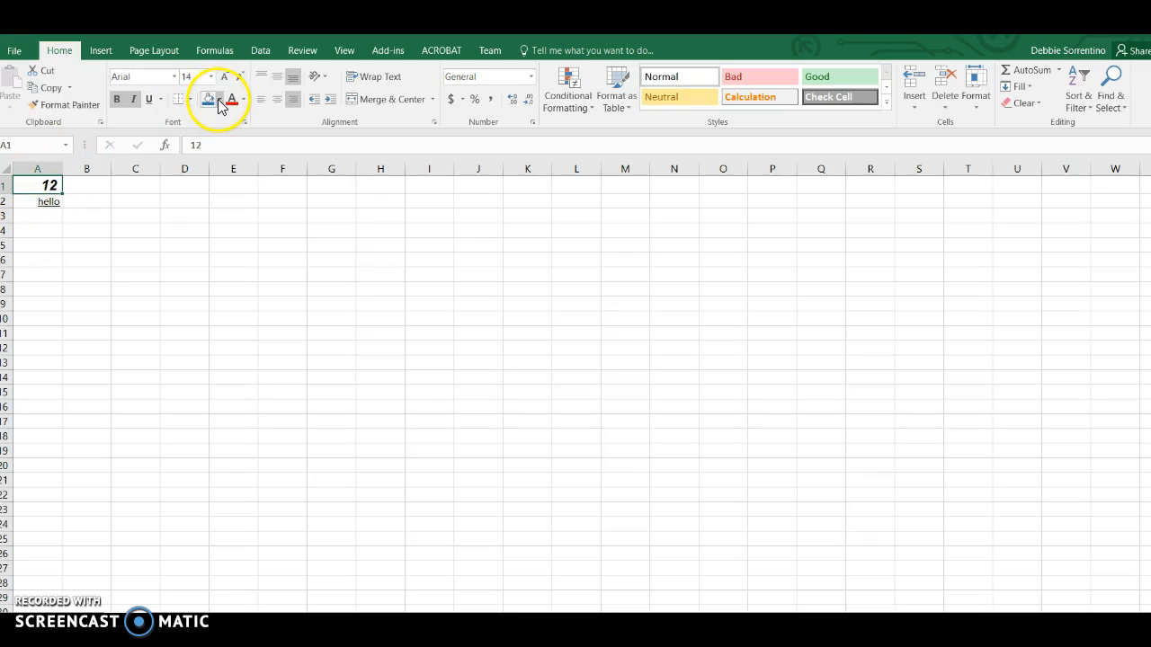
{"action": "left_click", "coordinate": [218, 99]}
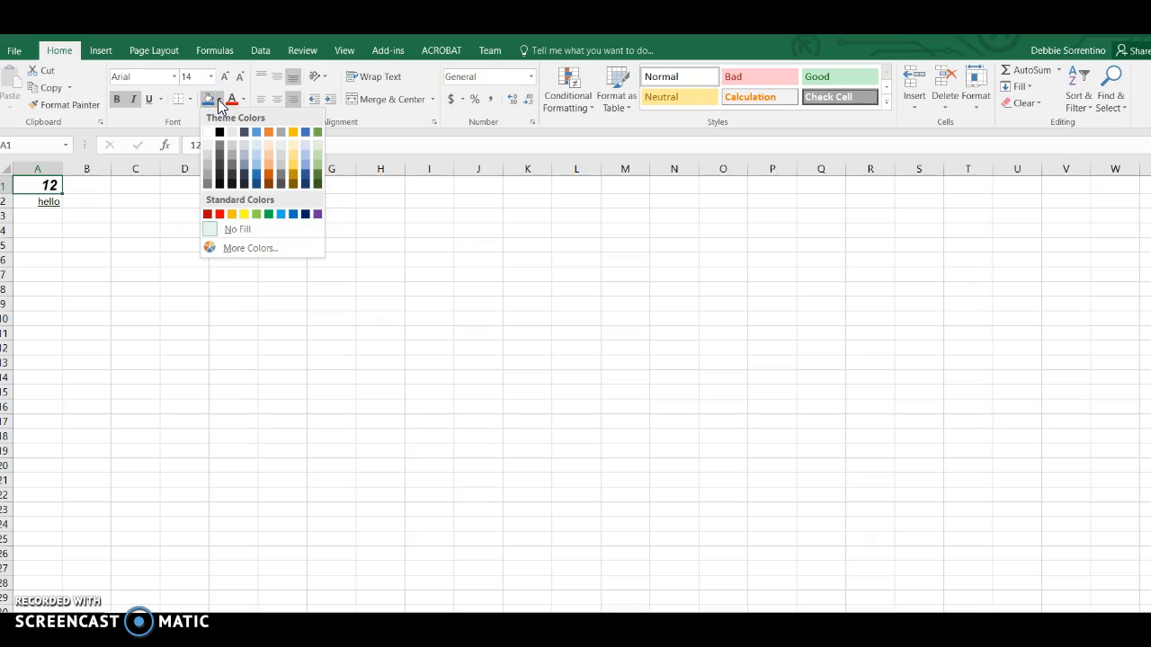
{"action": "mouse_move", "coordinate": [252, 147]}
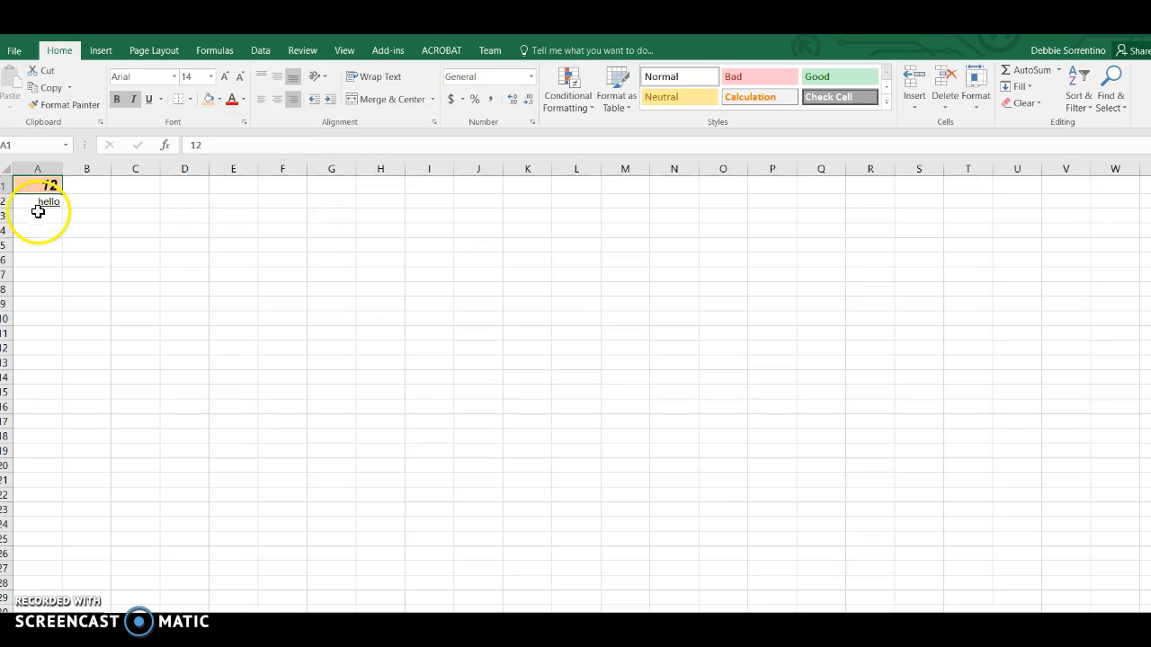
{"action": "left_click", "coordinate": [221, 99]}
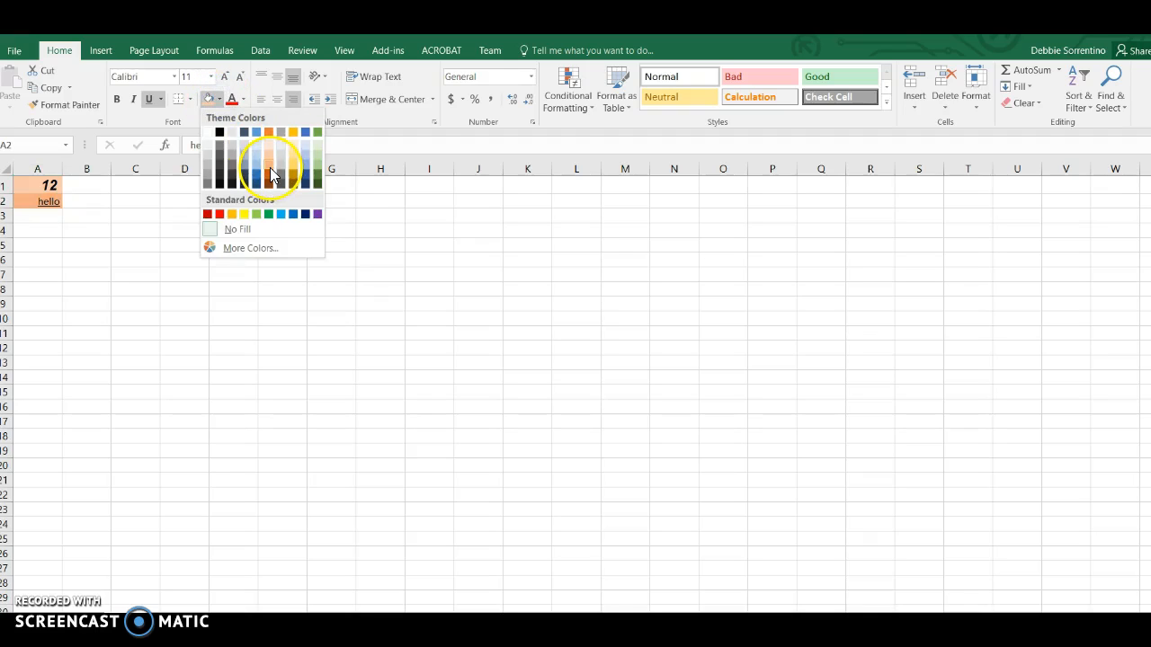
{"action": "left_click", "coordinate": [269, 171]}
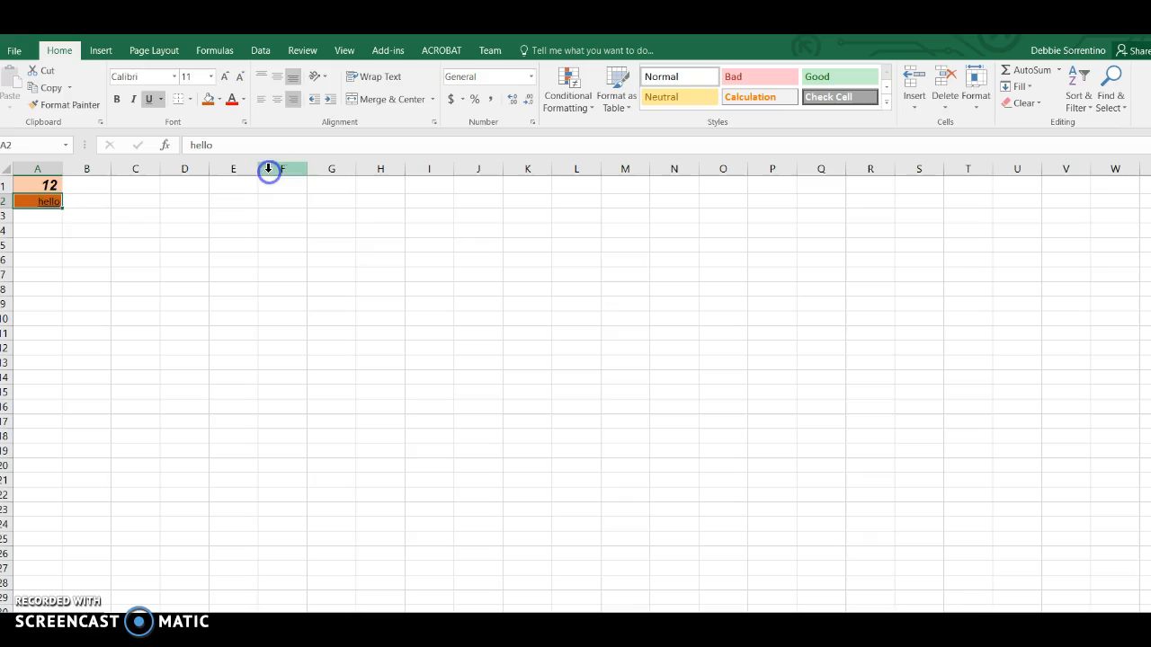
{"action": "left_click", "coordinate": [37, 186]}
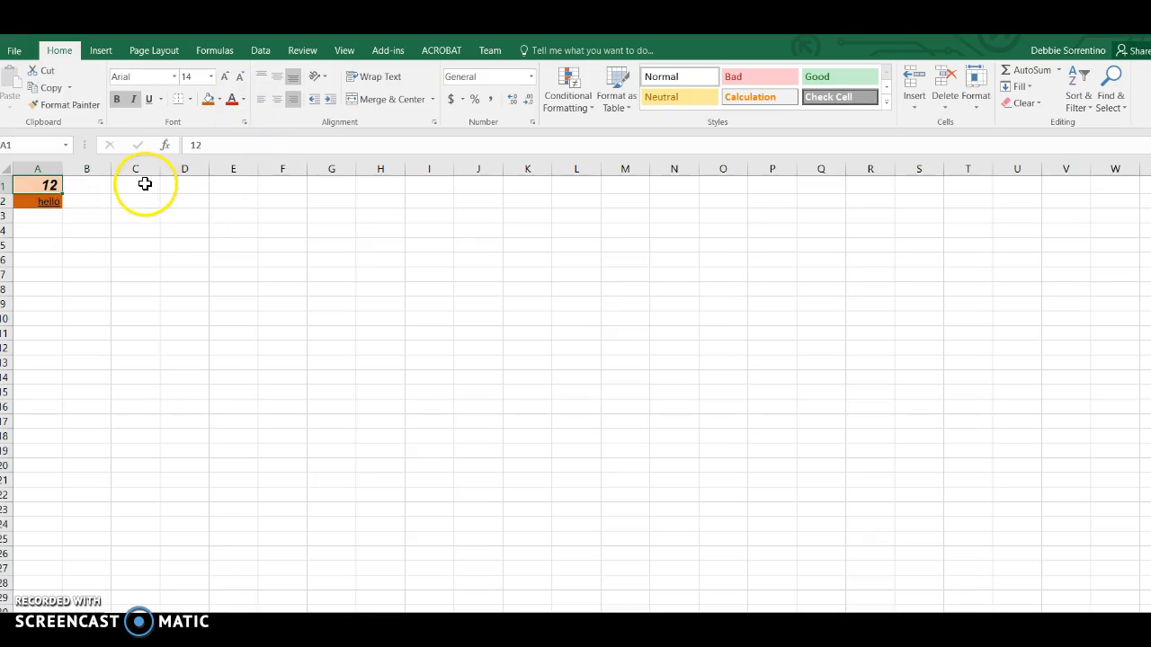
Enter 24 in cell C1 and colour its text blue.
{"action": "type", "text": "24"}
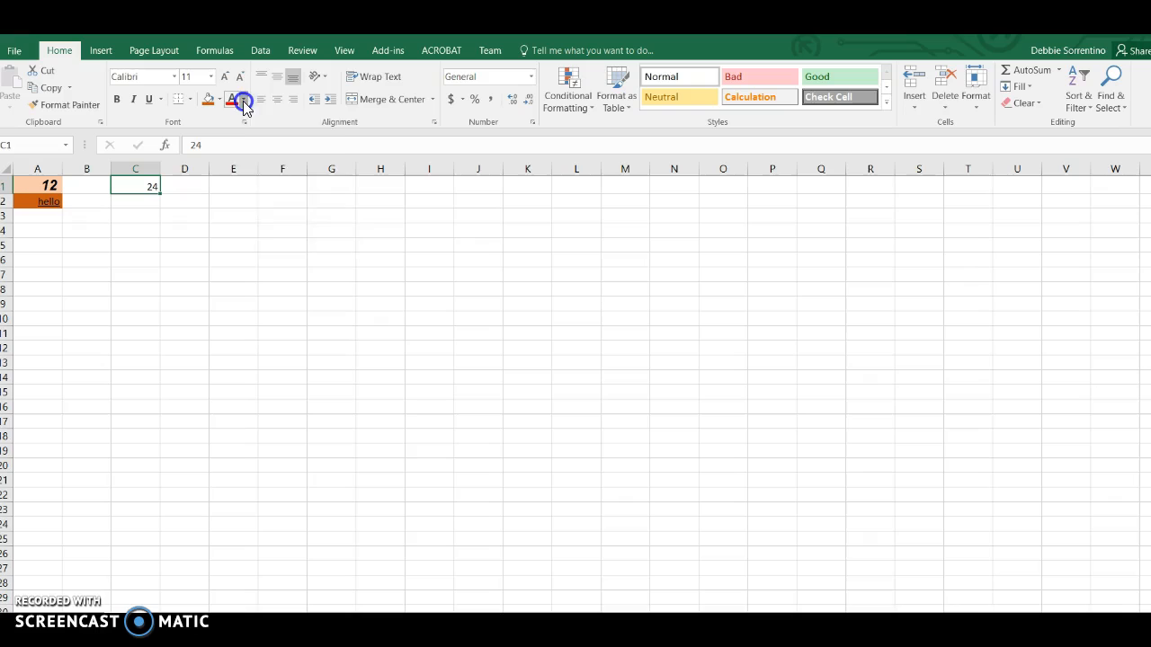
{"action": "left_click", "coordinate": [244, 99]}
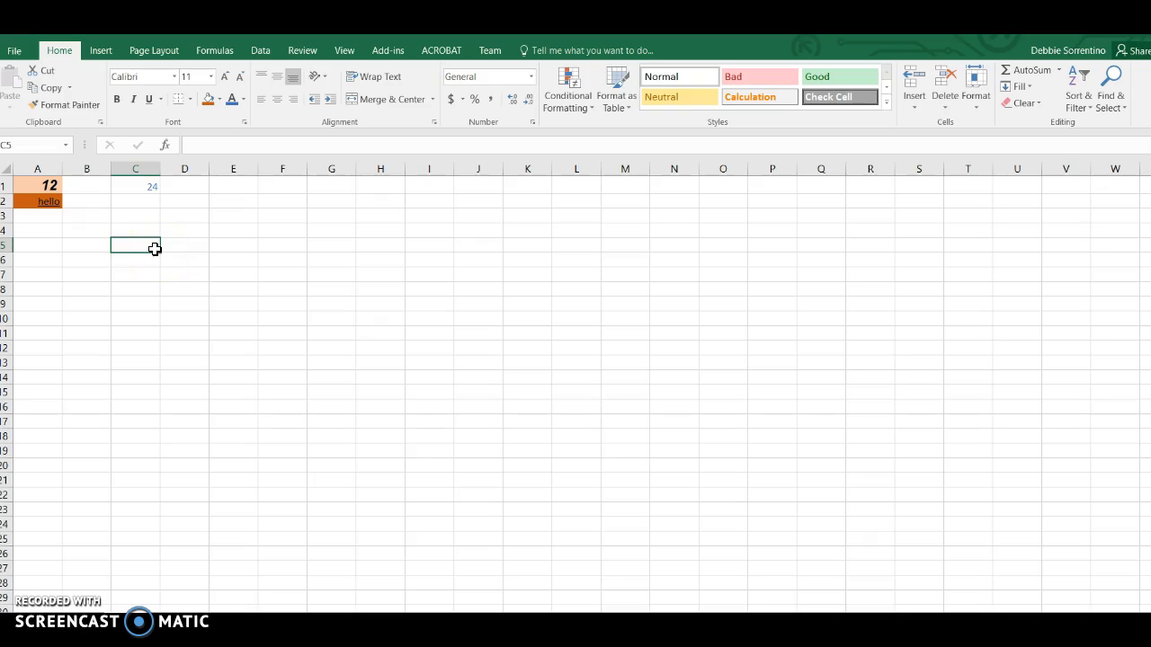
{"action": "mouse_move", "coordinate": [263, 200]}
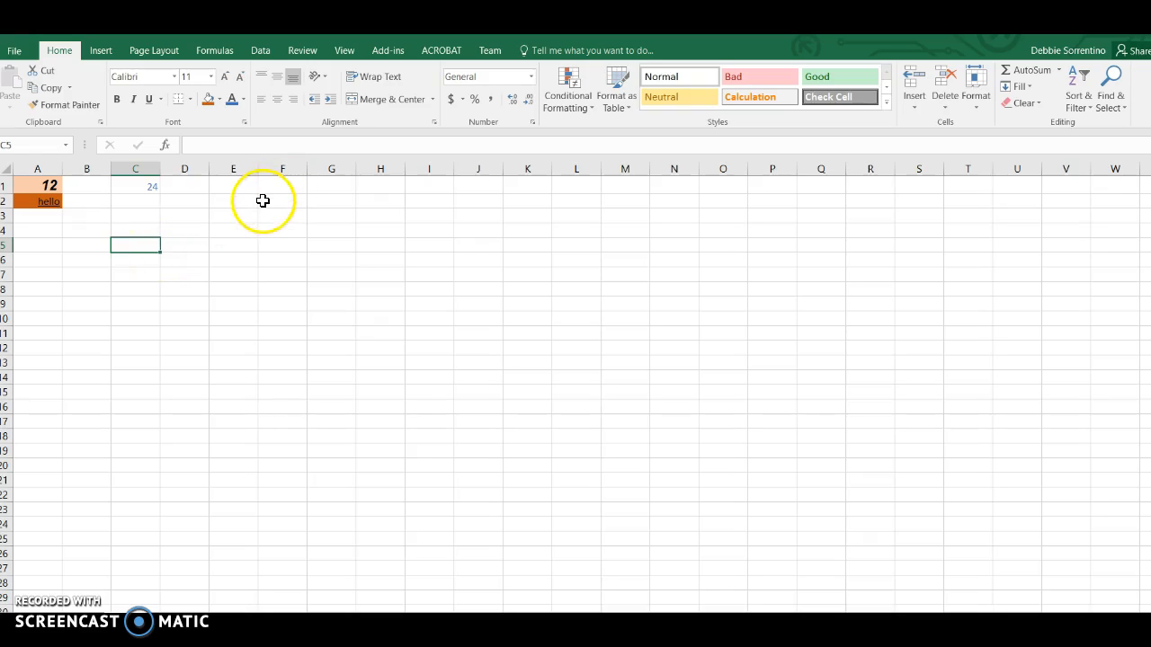
Enter 10 in F2 and select the 10, 20, 30 cells in F2:F4.
{"action": "left_click", "coordinate": [282, 200]}
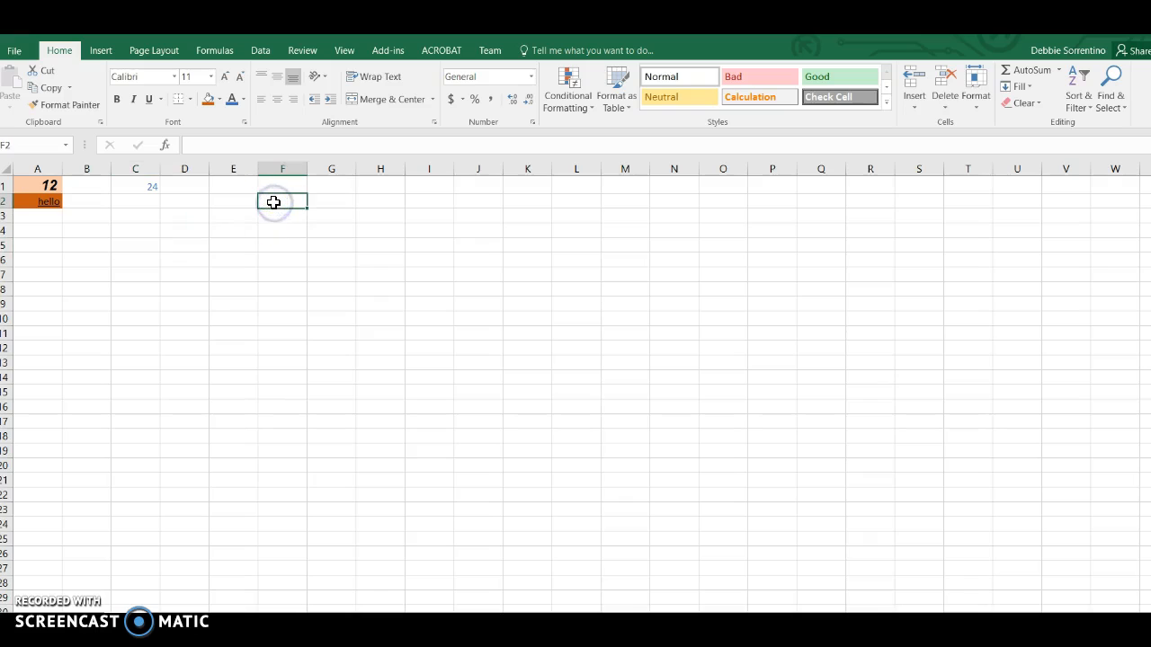
{"action": "type", "text": "10"}
{"action": "left_click", "coordinate": [283, 216]}
{"action": "type", "text": "20"}
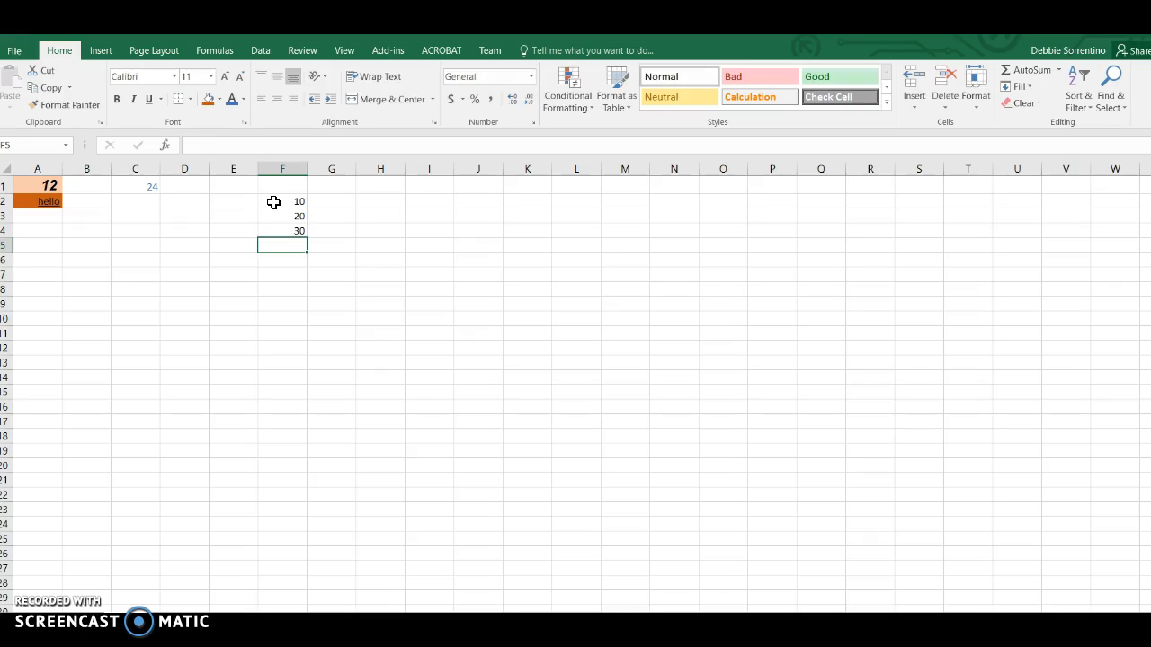
{"action": "left_click_drag", "start_coordinate": [283, 201], "coordinate": [283, 230]}
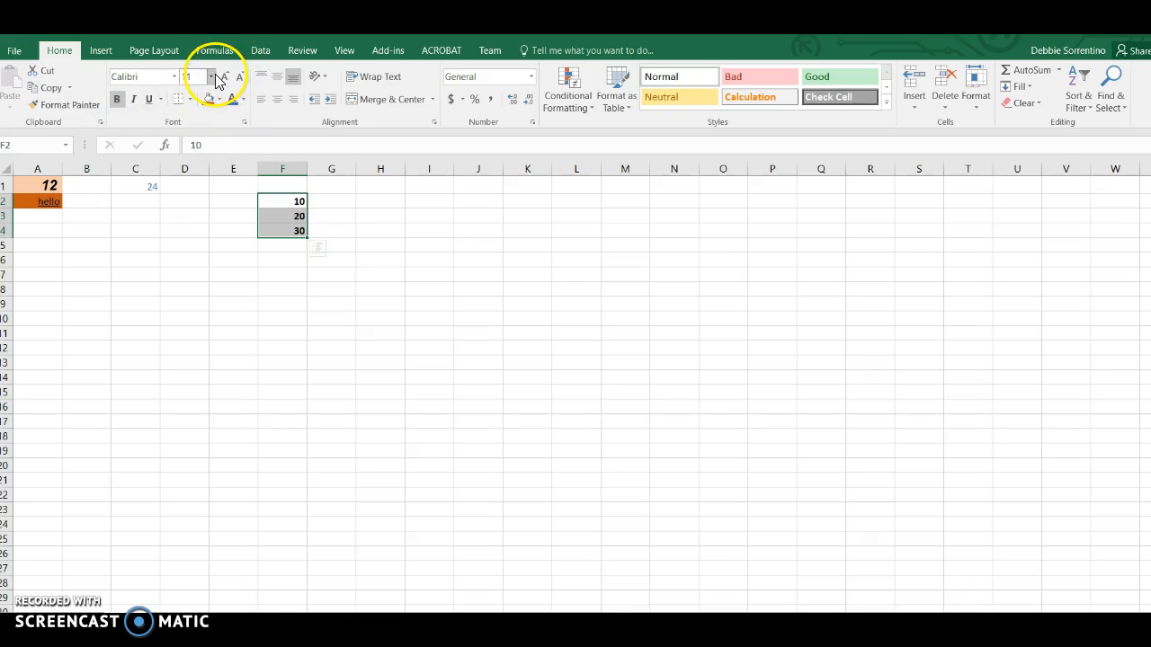
Set F2:F4 to font size 16 and fill the 10 cell blue.
{"action": "left_click", "coordinate": [212, 77]}
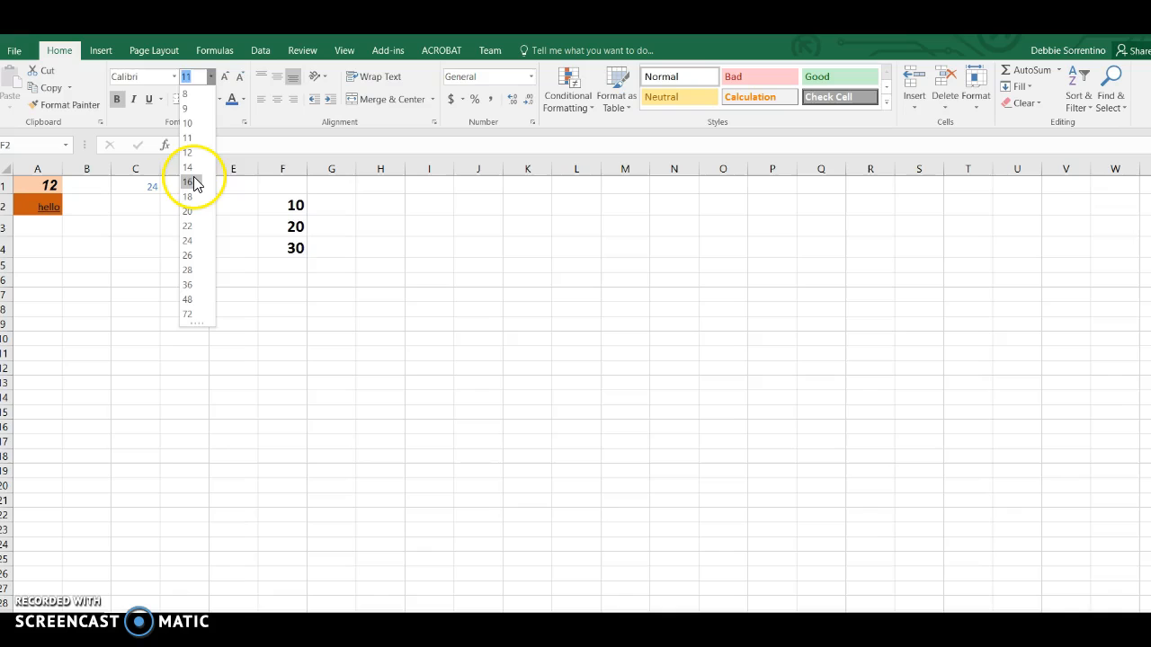
{"action": "left_click", "coordinate": [187, 182]}
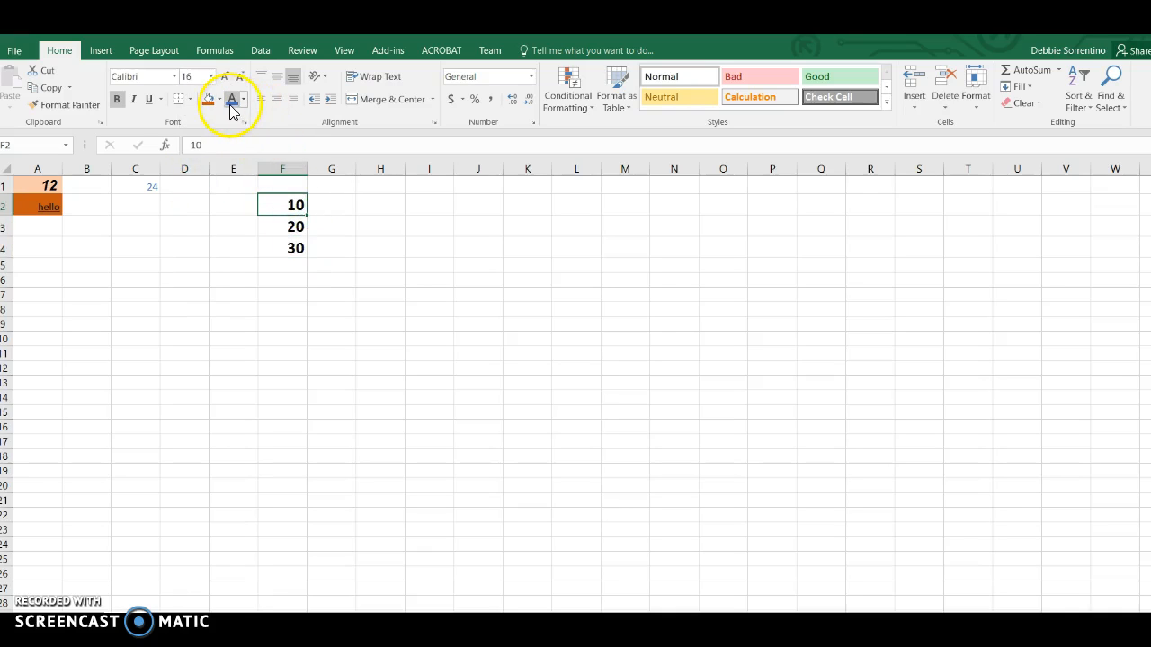
{"action": "left_click", "coordinate": [218, 99]}
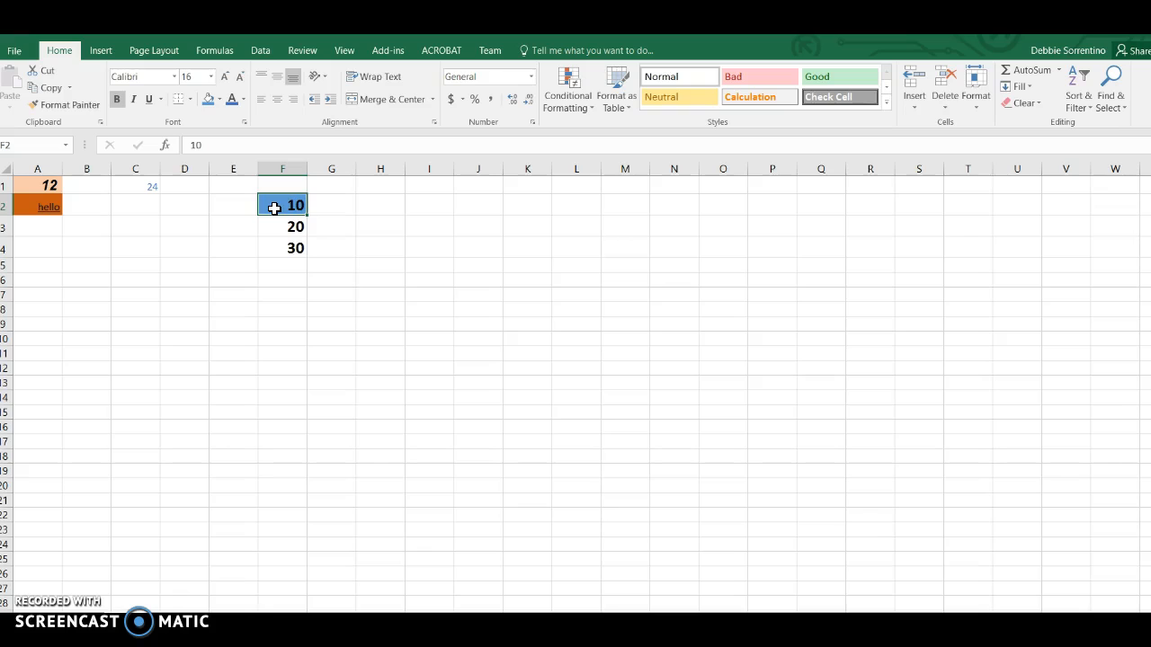
{"action": "mouse_move", "coordinate": [63, 105]}
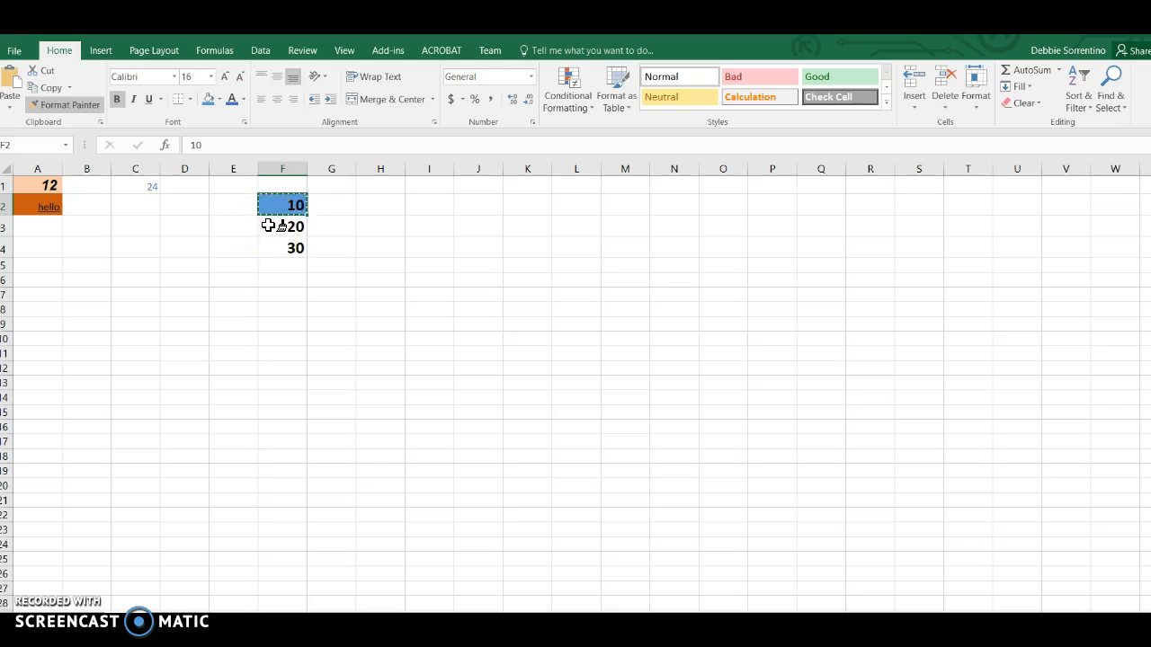
Format-paint the blue fill from F2 onto the 20 and 30 cells.
{"action": "left_click", "coordinate": [282, 227]}
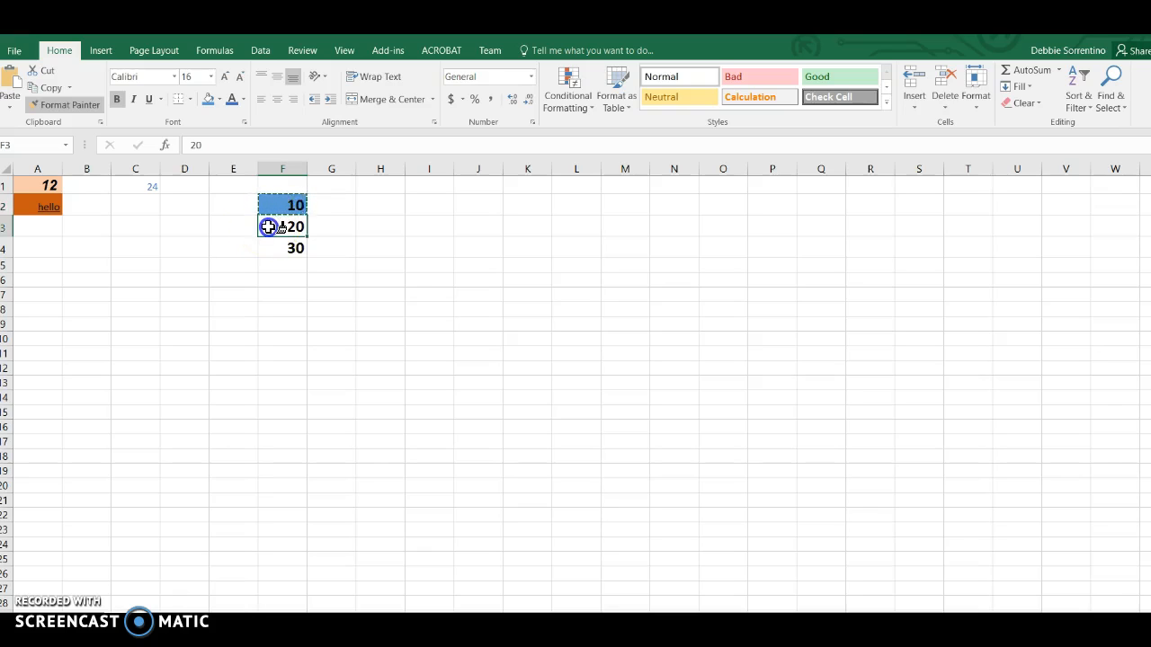
{"action": "left_click", "coordinate": [283, 294]}
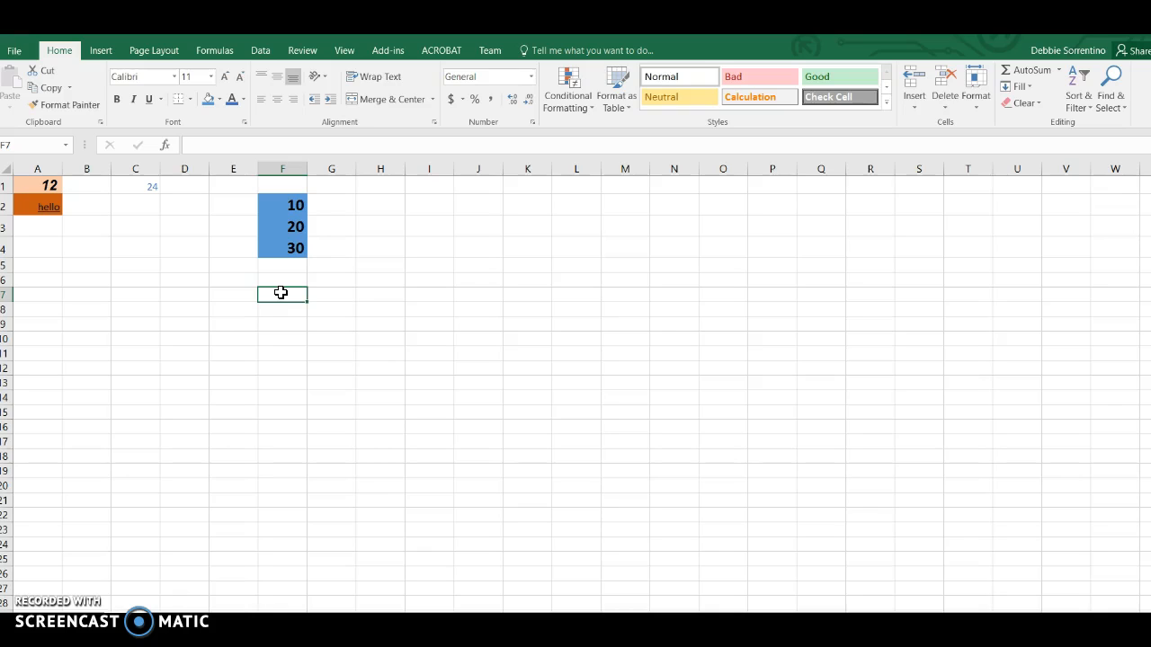
{"action": "mouse_move", "coordinate": [379, 169]}
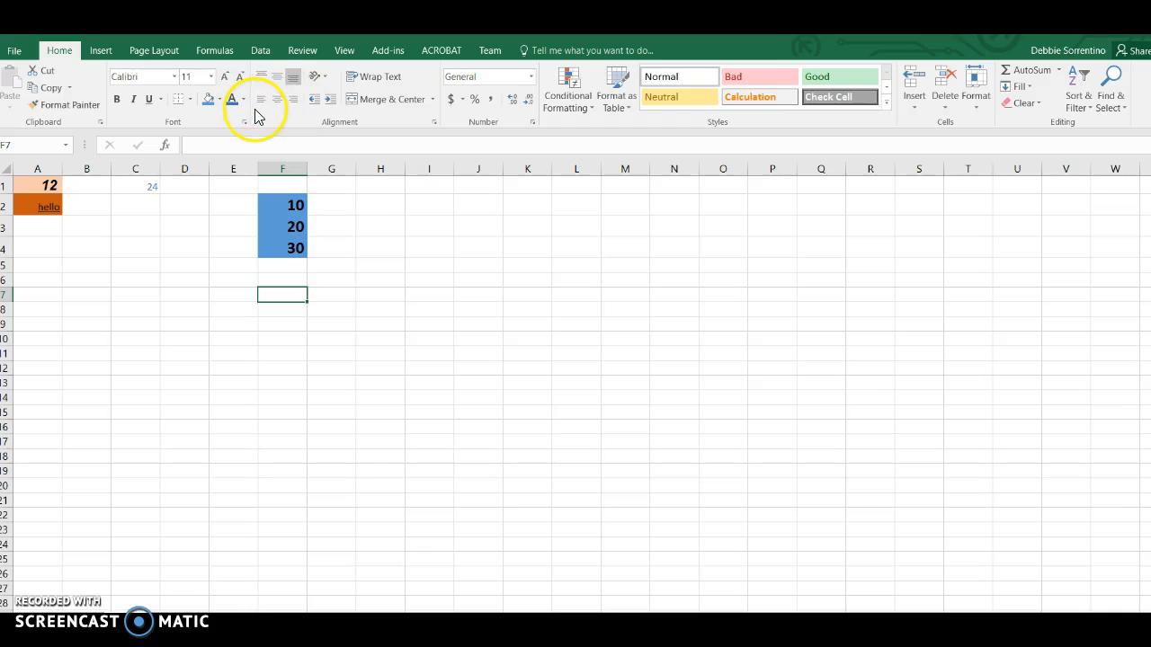
{"action": "left_click", "coordinate": [139, 76]}
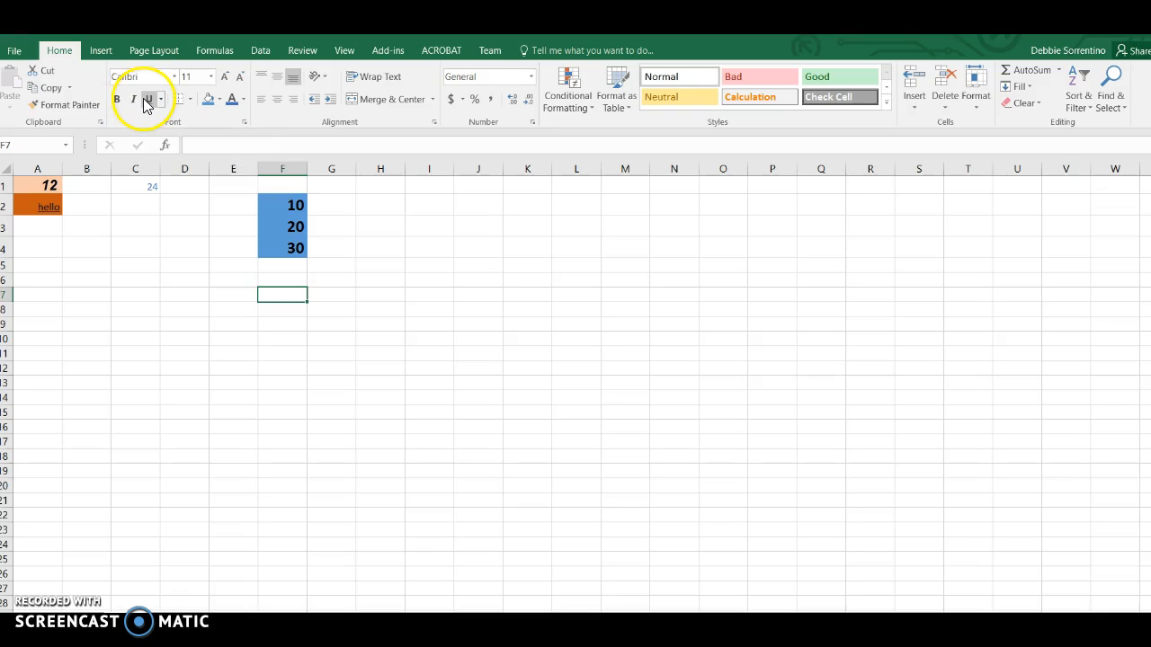
{"action": "mouse_move", "coordinate": [178, 99]}
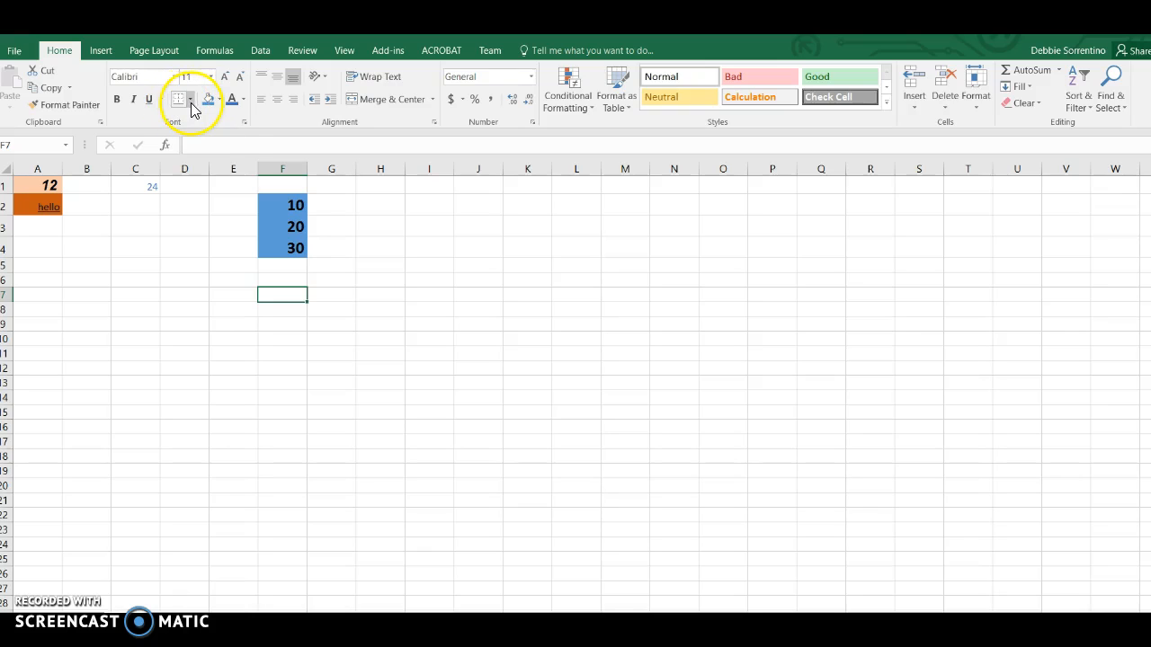
{"action": "mouse_move", "coordinate": [180, 99]}
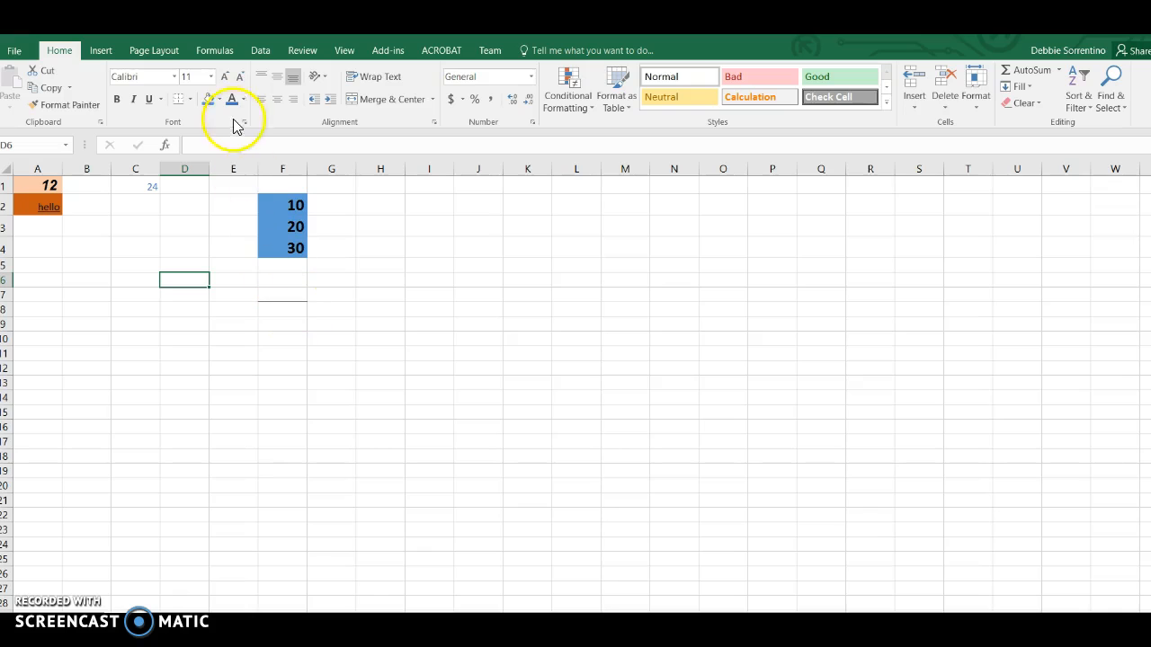
{"action": "mouse_move", "coordinate": [216, 165]}
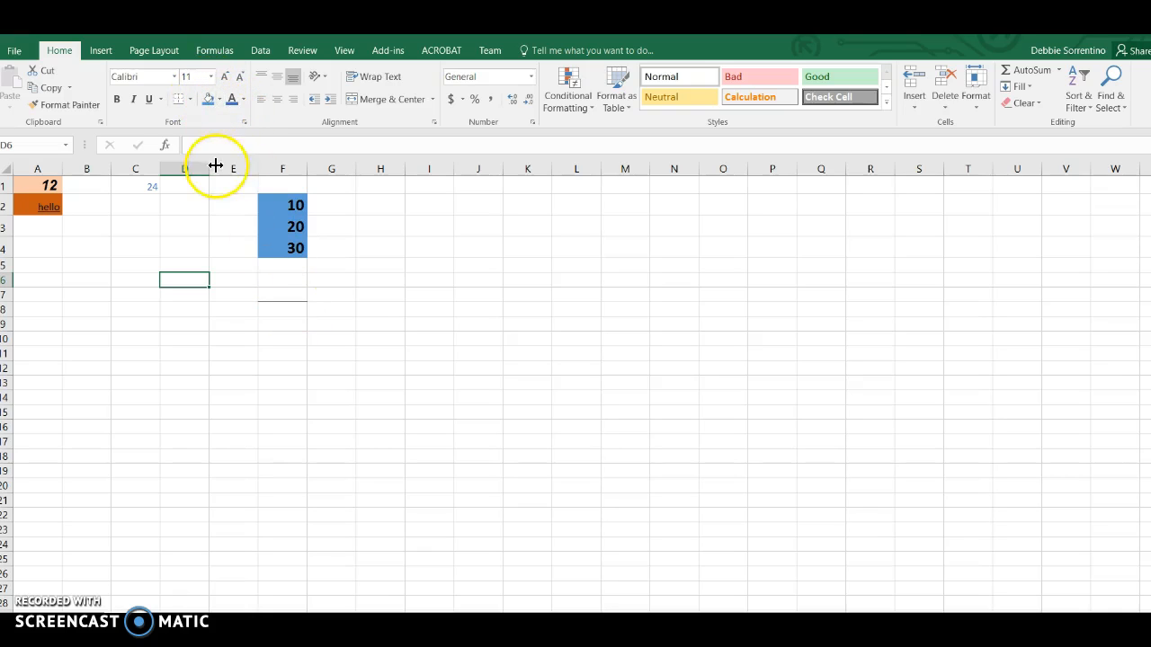